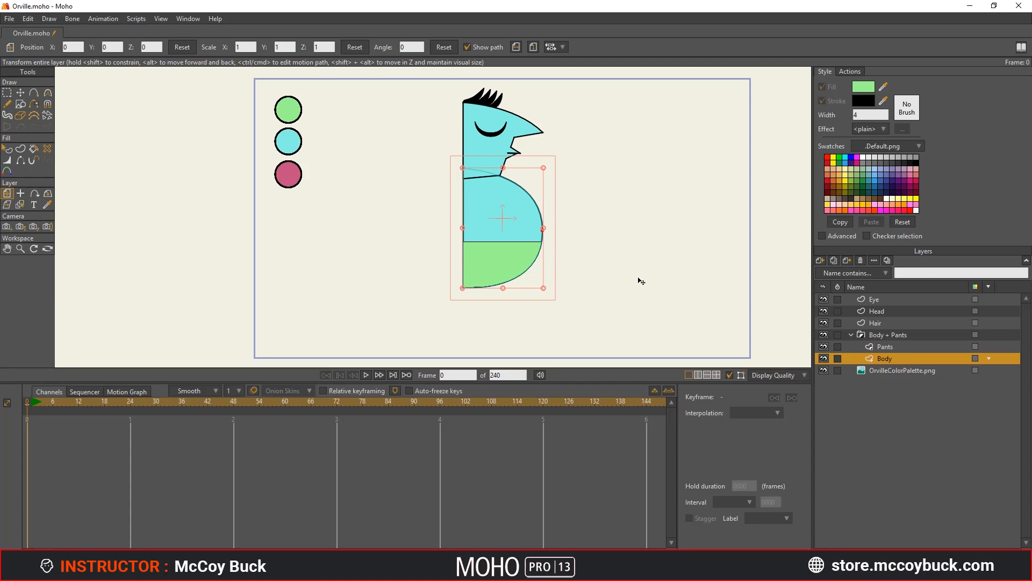
- Toggle the tracing reference so the faint arm and hand show over Orville's body
key(ctrl+u)
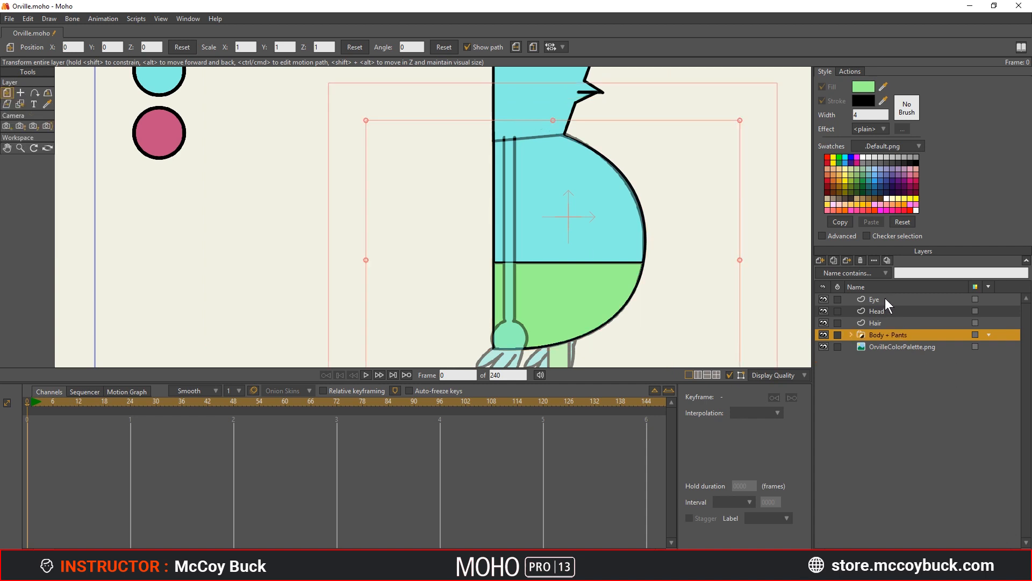
- Create a new vector layer above Eye and name it 'Arm F'
click(873, 299)
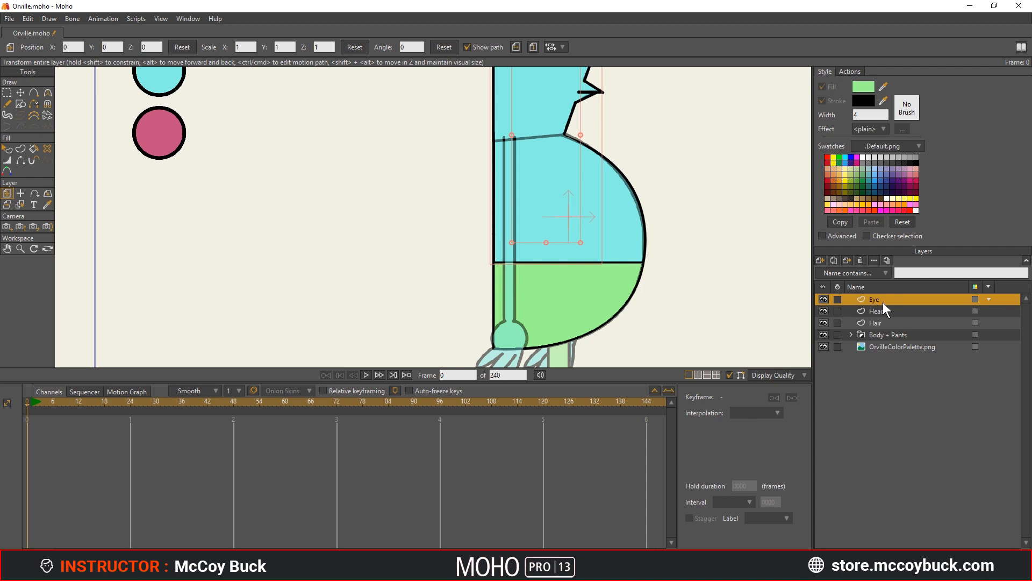
click(820, 260)
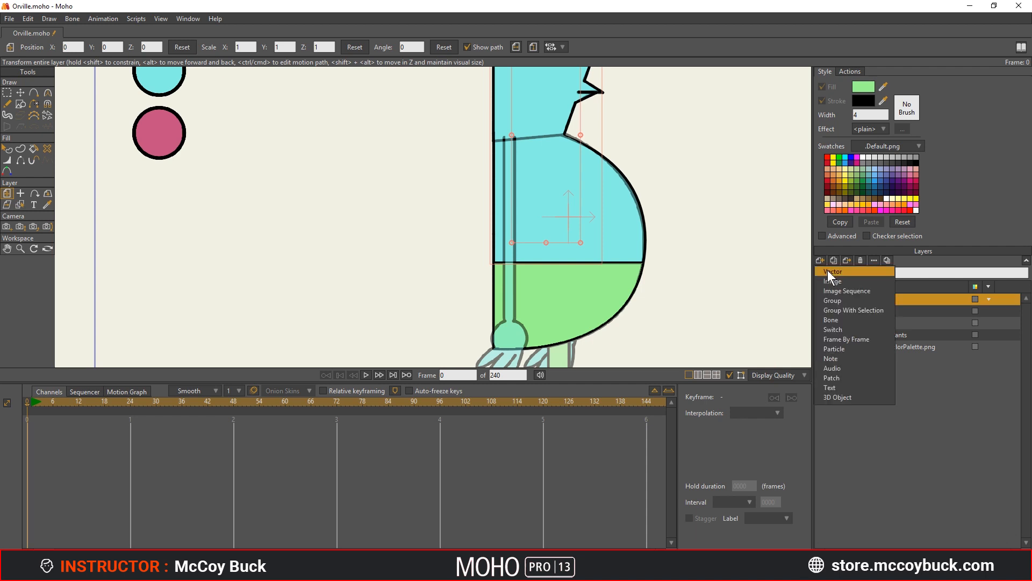
click(832, 271)
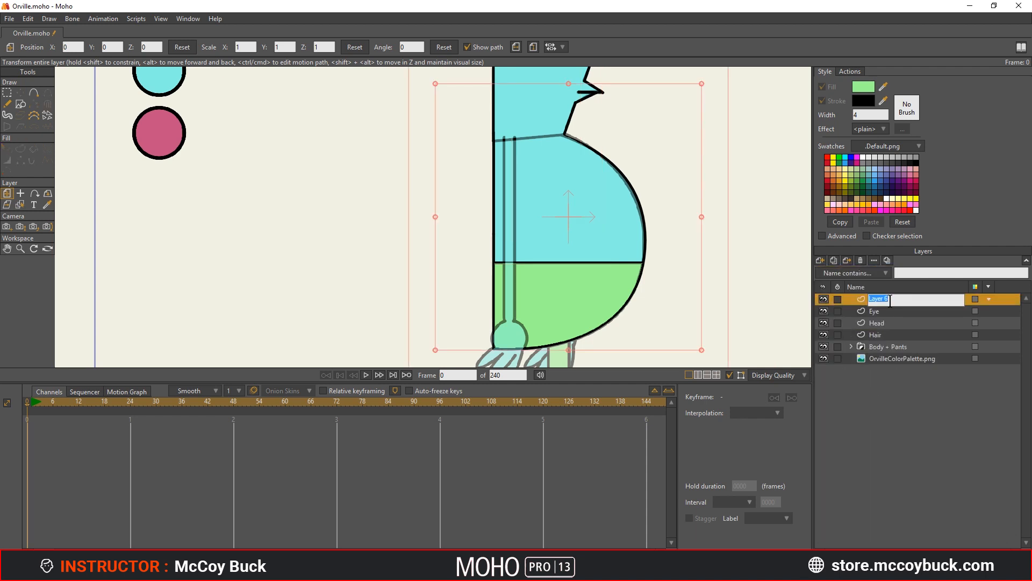
text(Arm F)
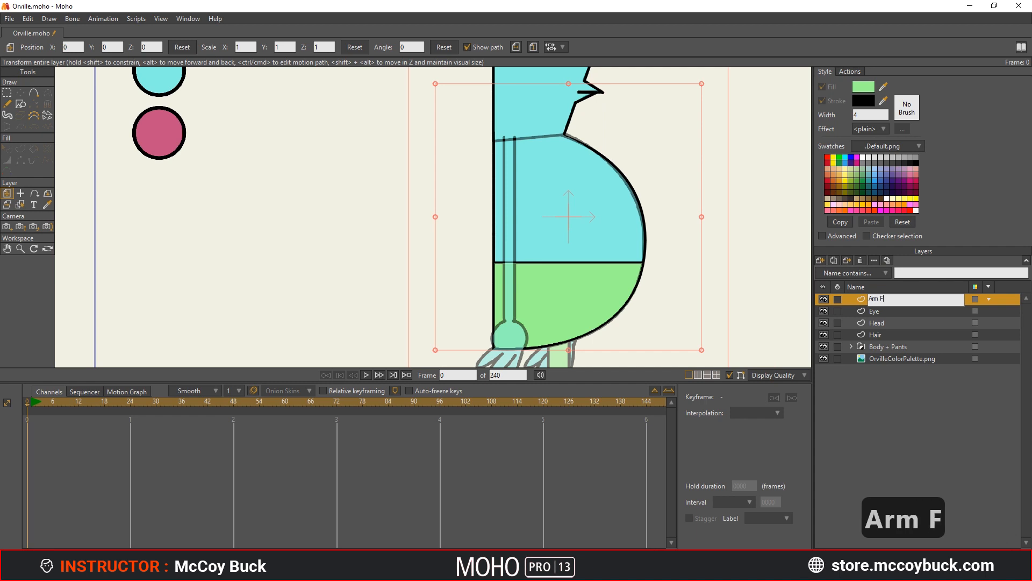
click(895, 299)
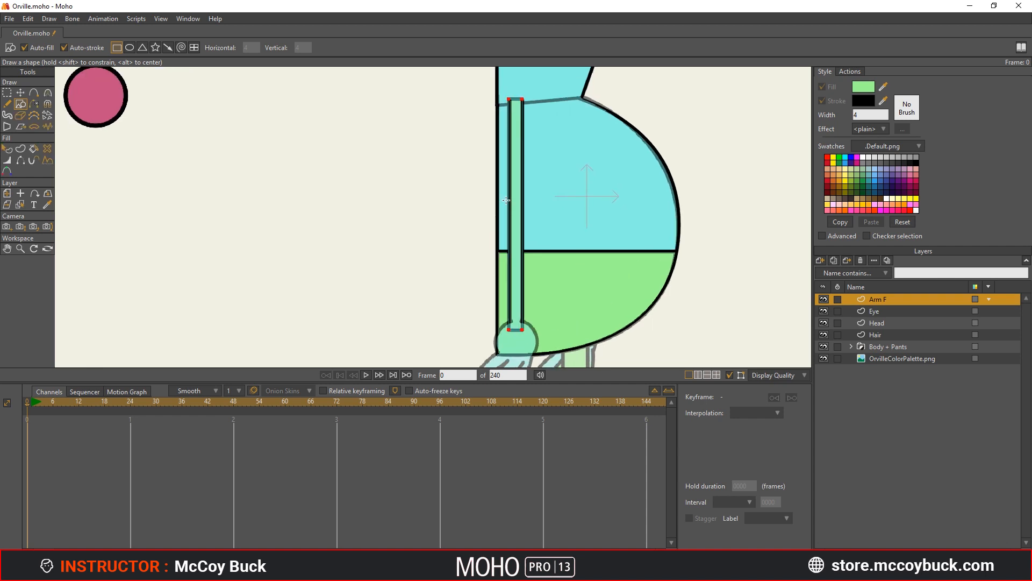
mouse_move(523, 208)
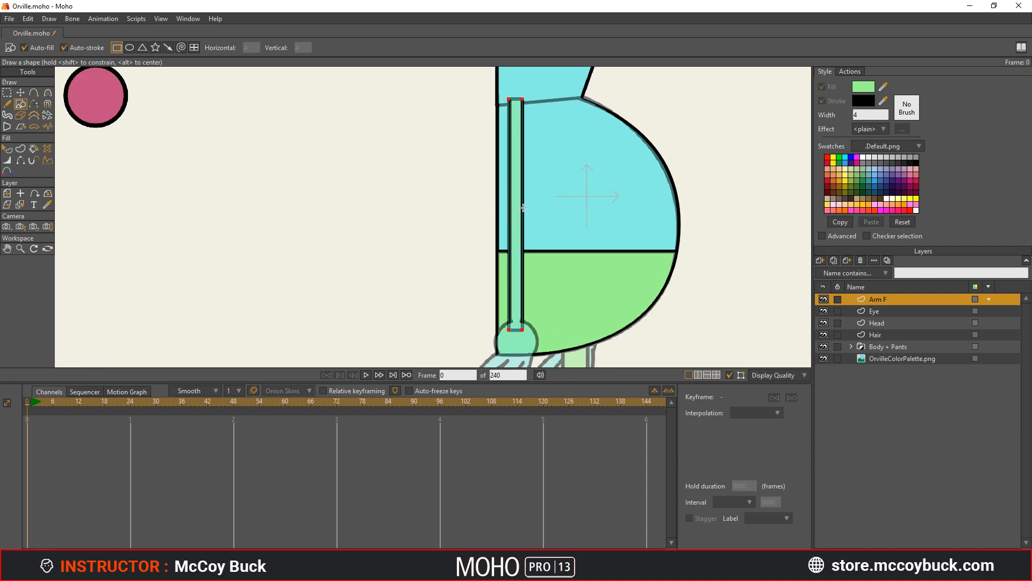
mouse_move(508, 194)
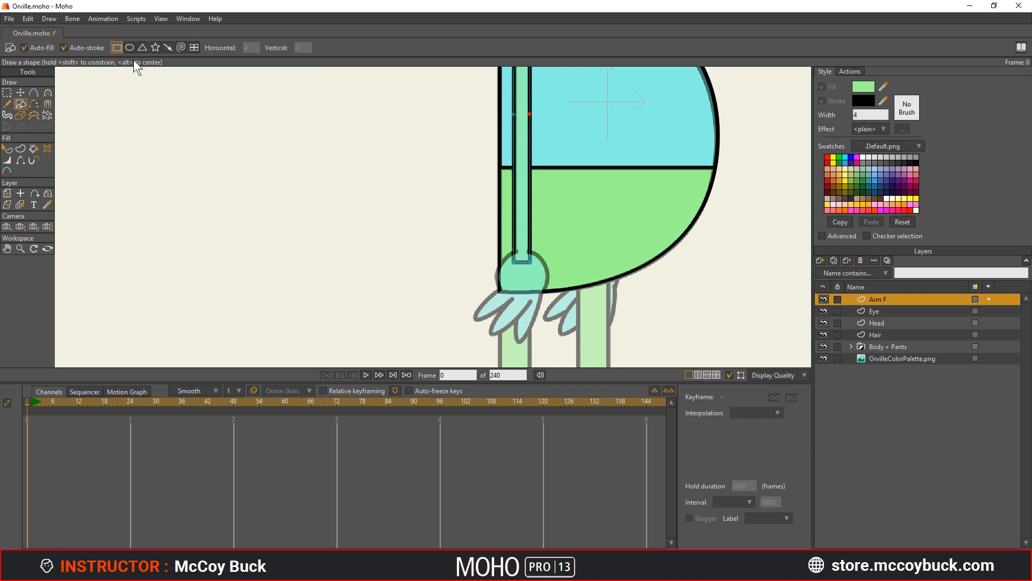
mouse_move(130, 47)
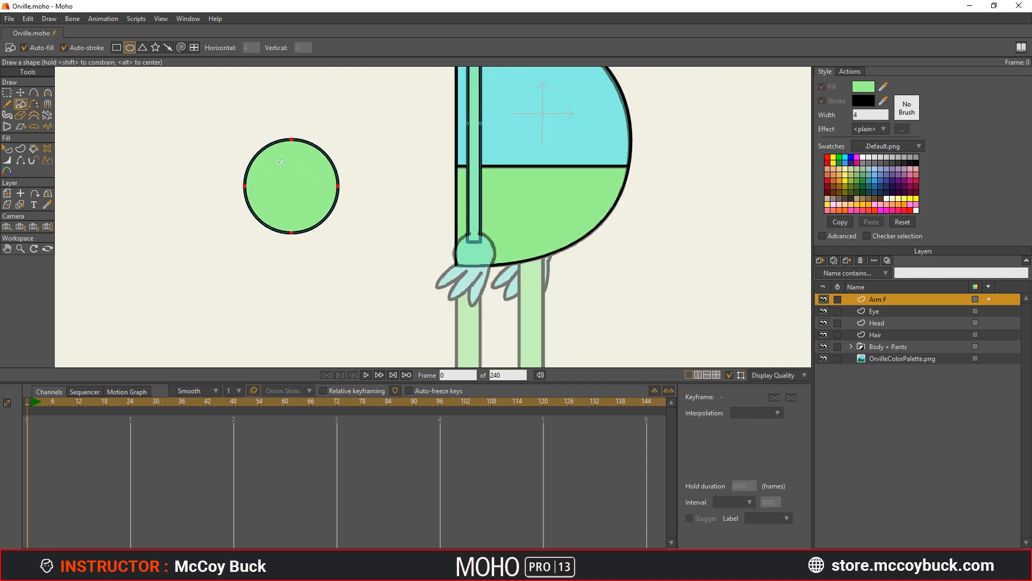
mouse_move(304, 166)
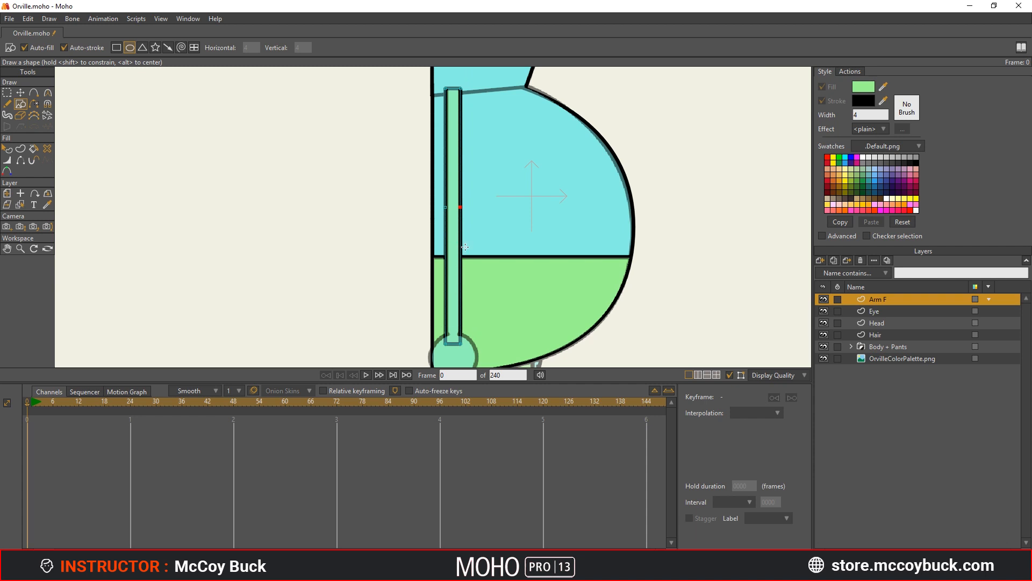
mouse_move(451, 138)
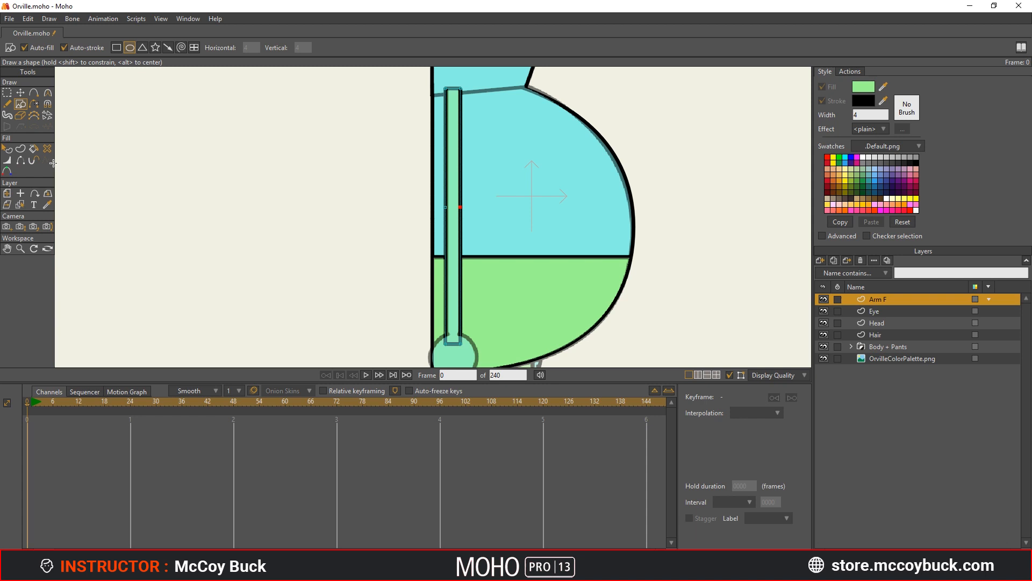
mouse_move(8, 149)
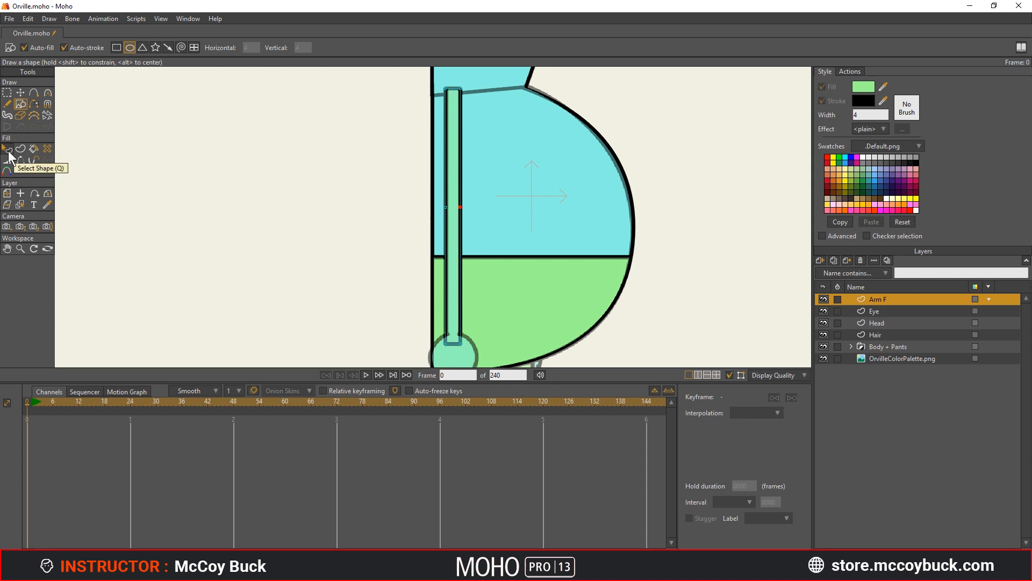
- Pick the arm rectangle with Select Shape and hide the reference drawing
click(7, 149)
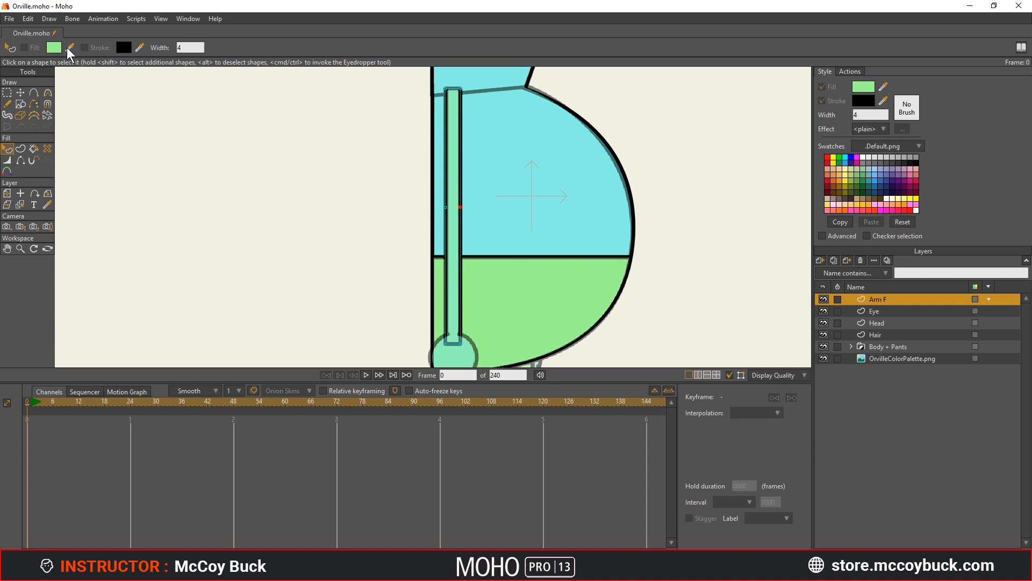
mouse_move(856, 94)
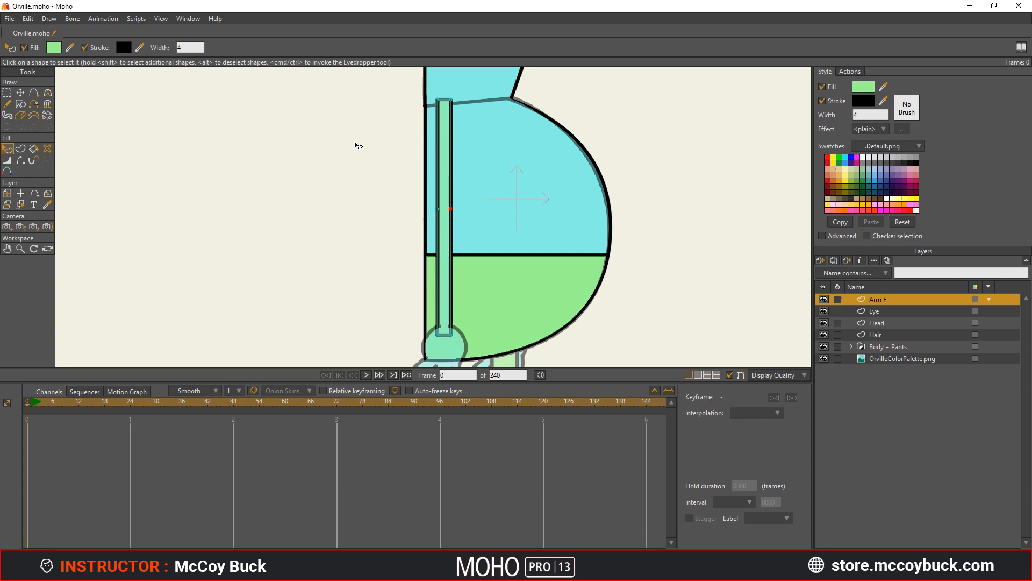
key(ctrl+u)
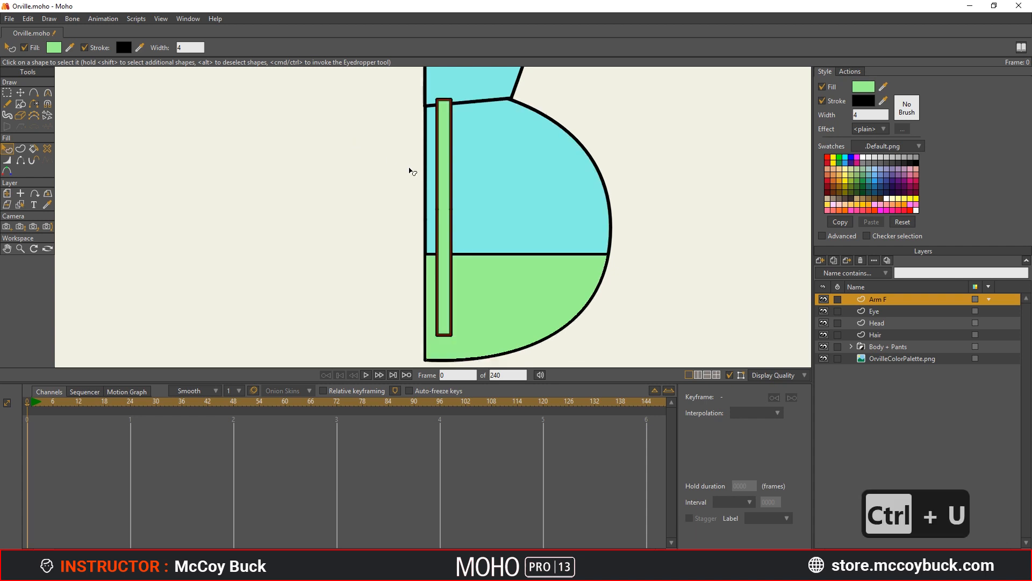
mouse_move(464, 295)
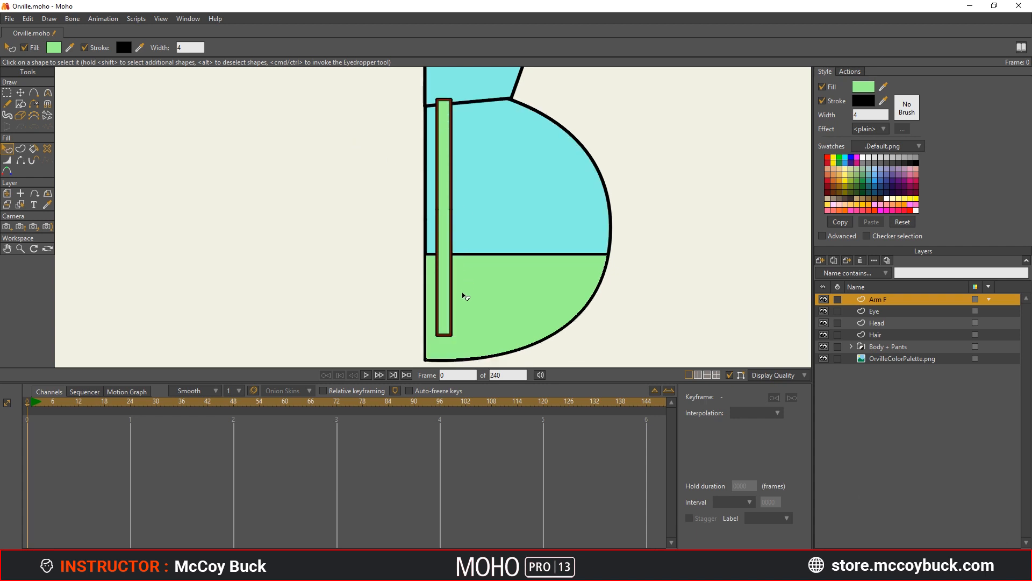
mouse_move(442, 201)
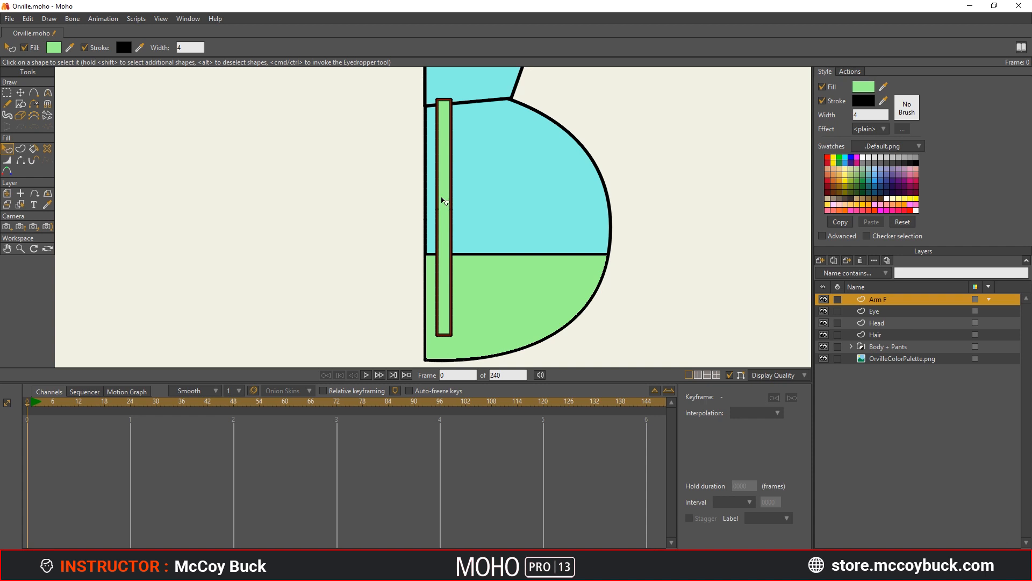
mouse_move(904, 243)
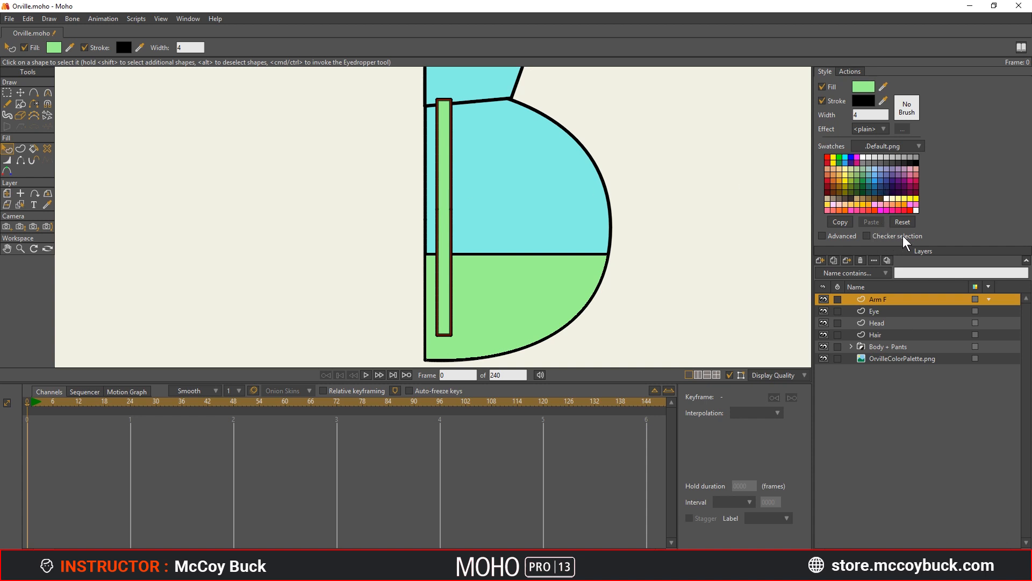
click(868, 235)
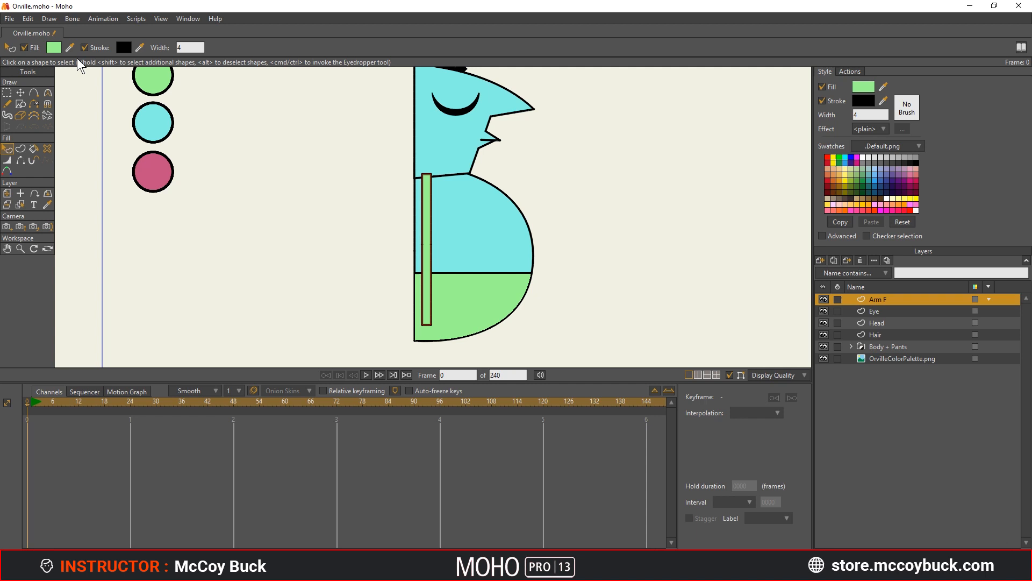
- Eyedrop Orville's body light blue onto the arm rectangle fill
click(152, 115)
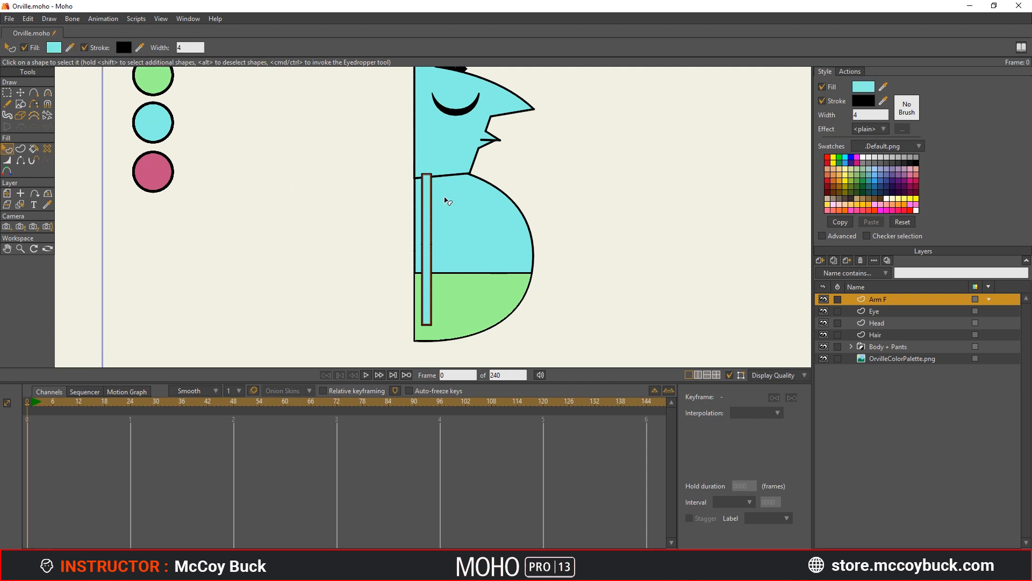
mouse_move(405, 258)
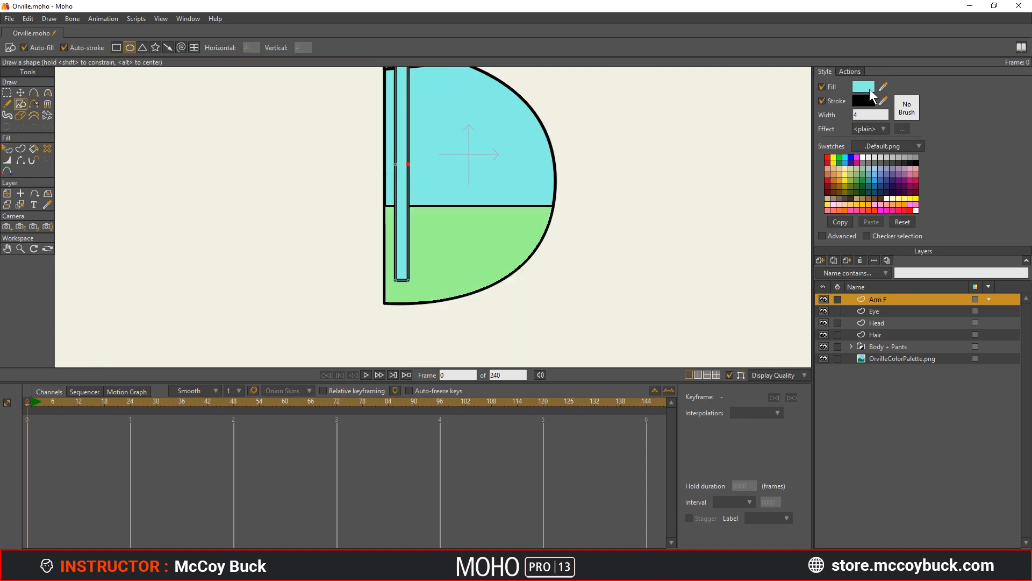
mouse_move(861, 92)
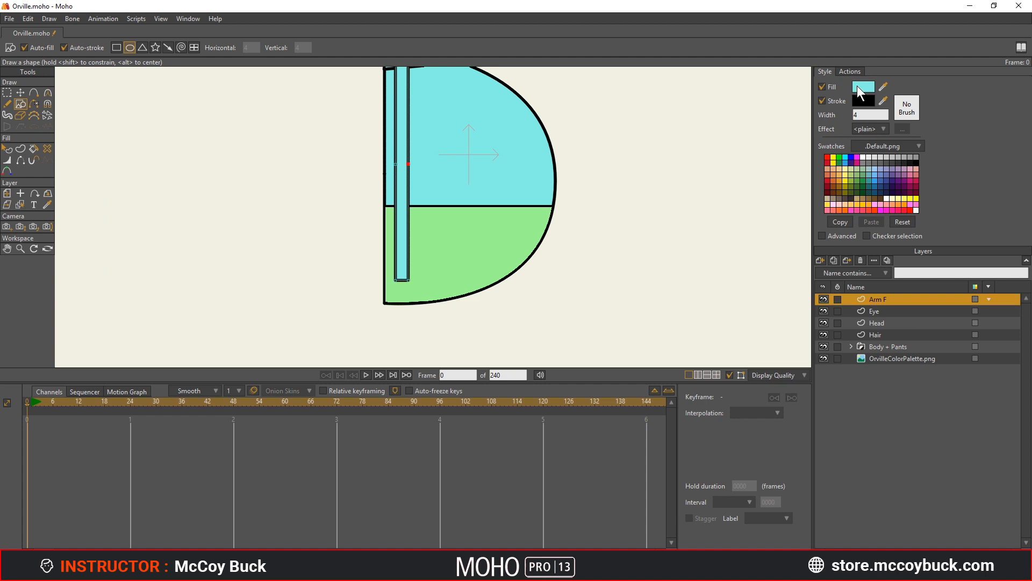
- Show the reference again and draw a light-blue palm circle at the arm's bottom
key(ctrl+u)
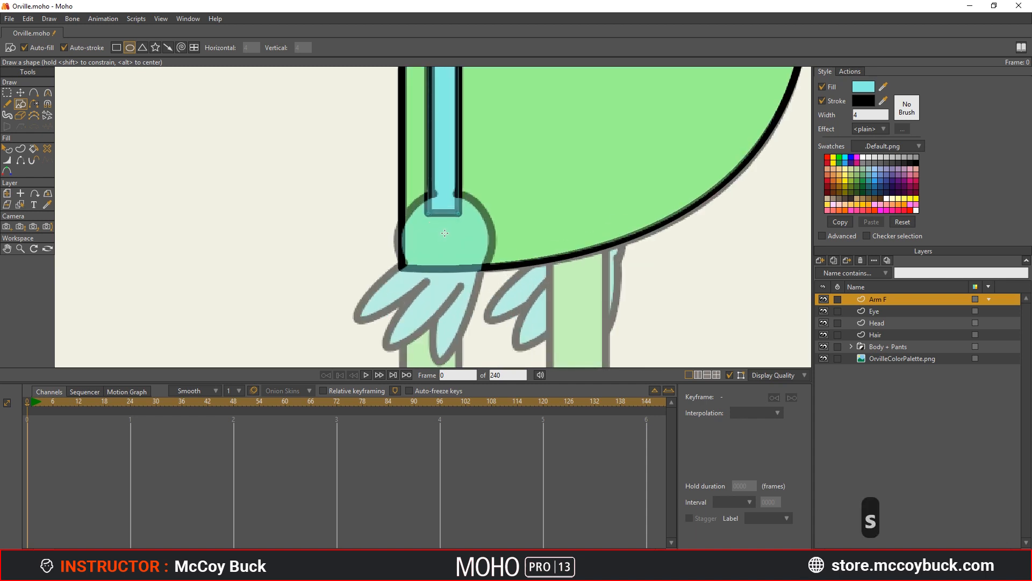
click(443, 234)
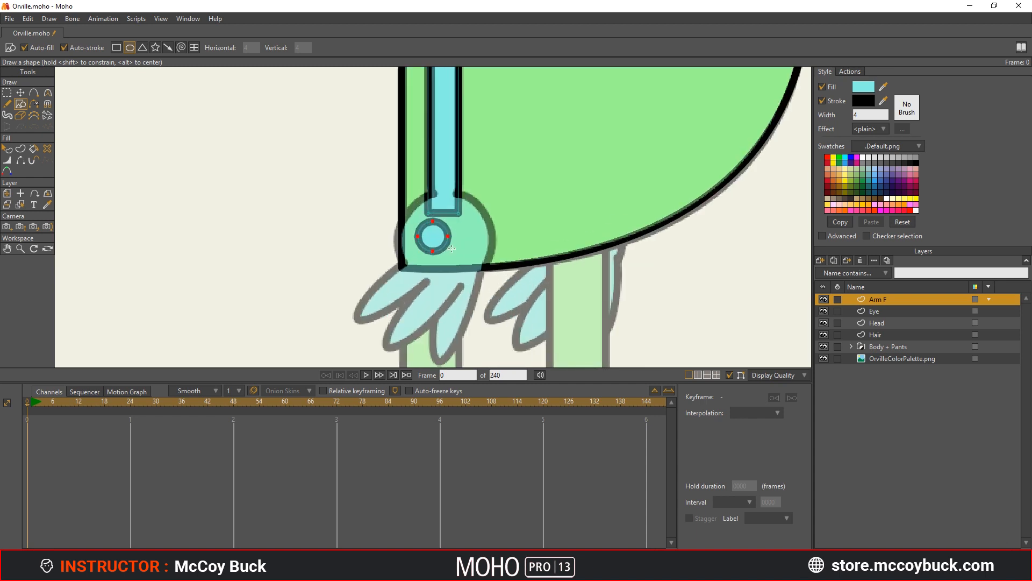
drag(448, 248, 482, 276)
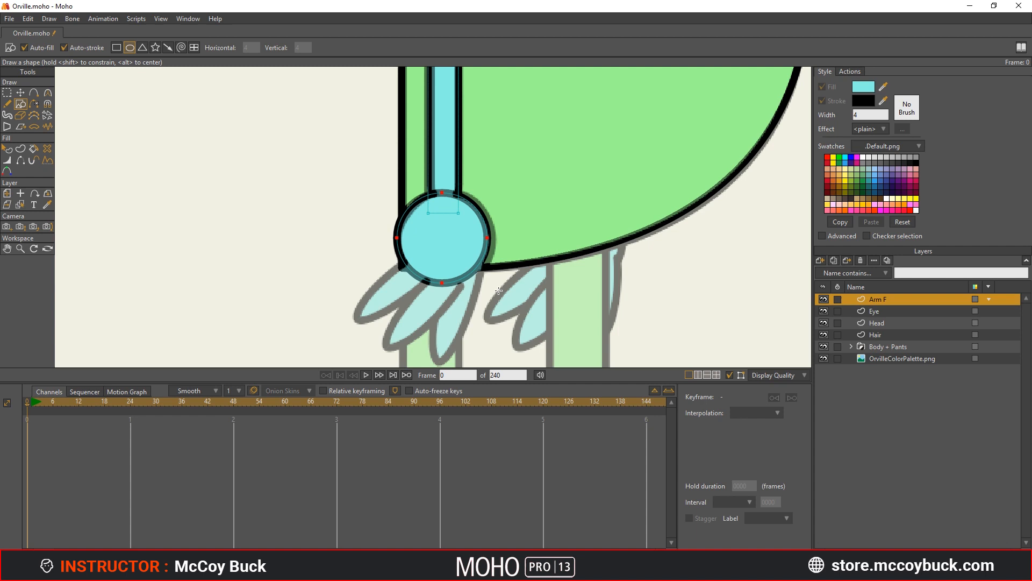
mouse_move(435, 242)
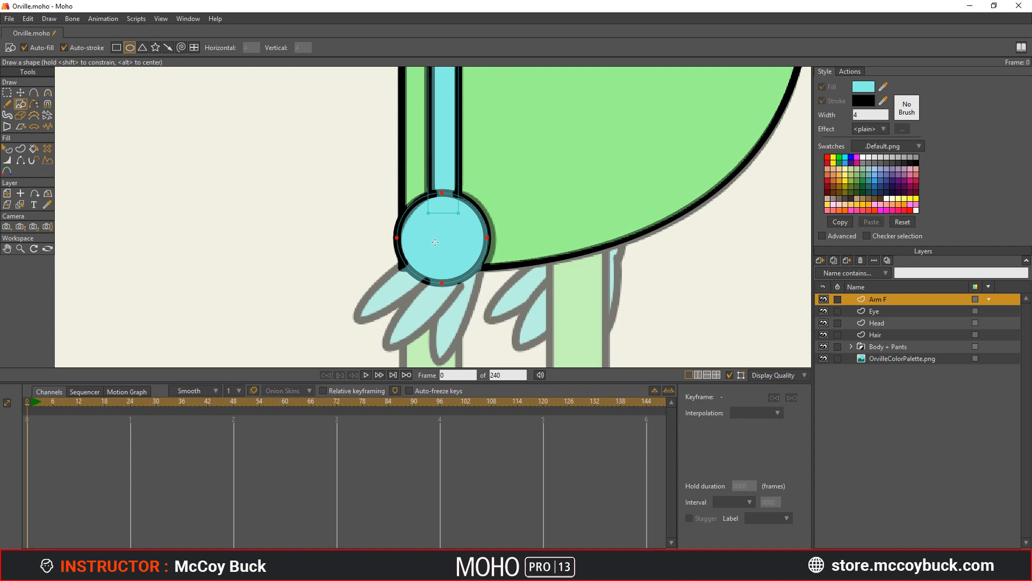
key(ctrl+z)
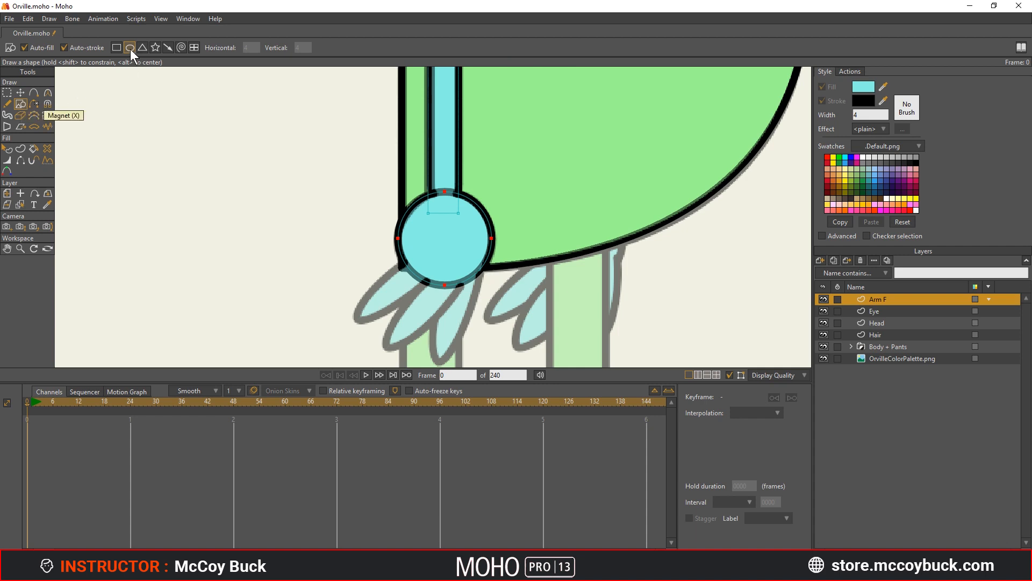
mouse_move(404, 284)
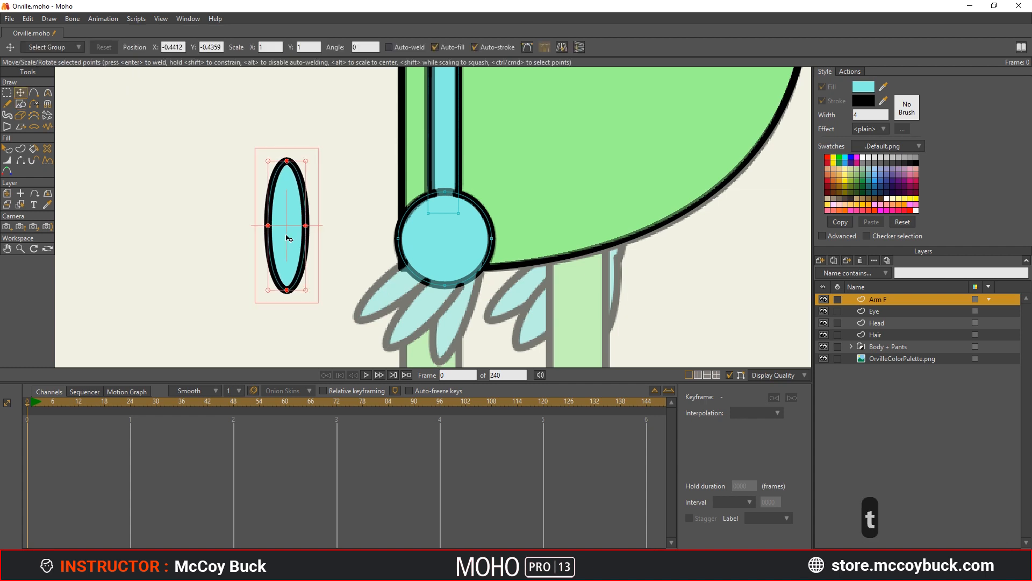
- Place an oval finger under the hand, duplicate it and position the copy beside it
drag(287, 239, 355, 249)
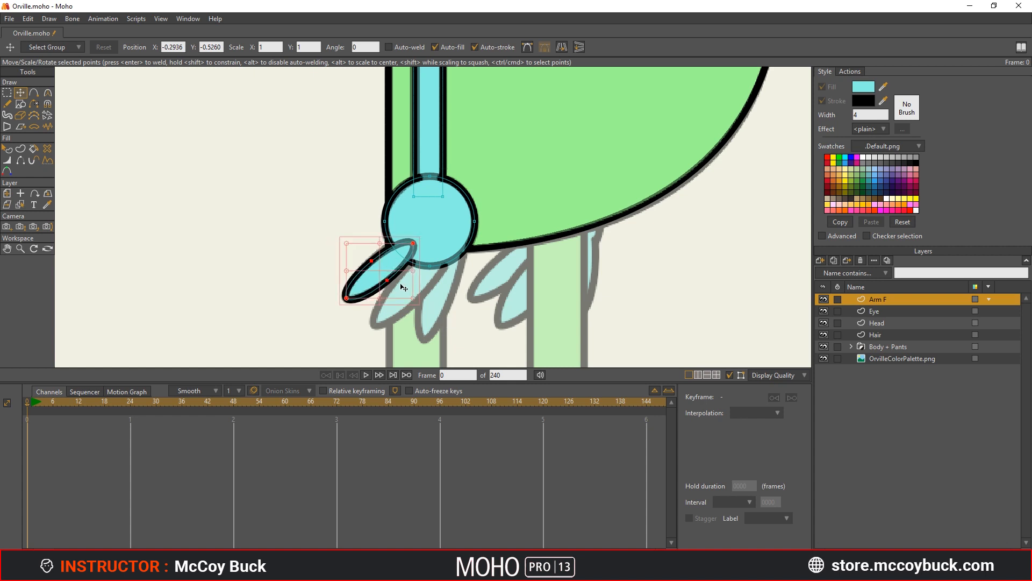
key(ctrl+c)
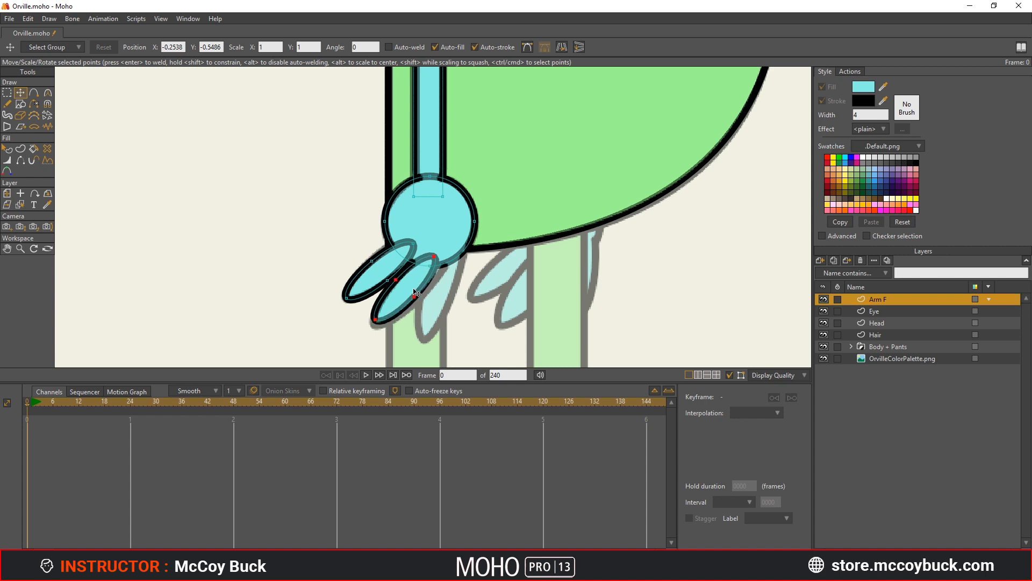
drag(395, 280, 441, 317)
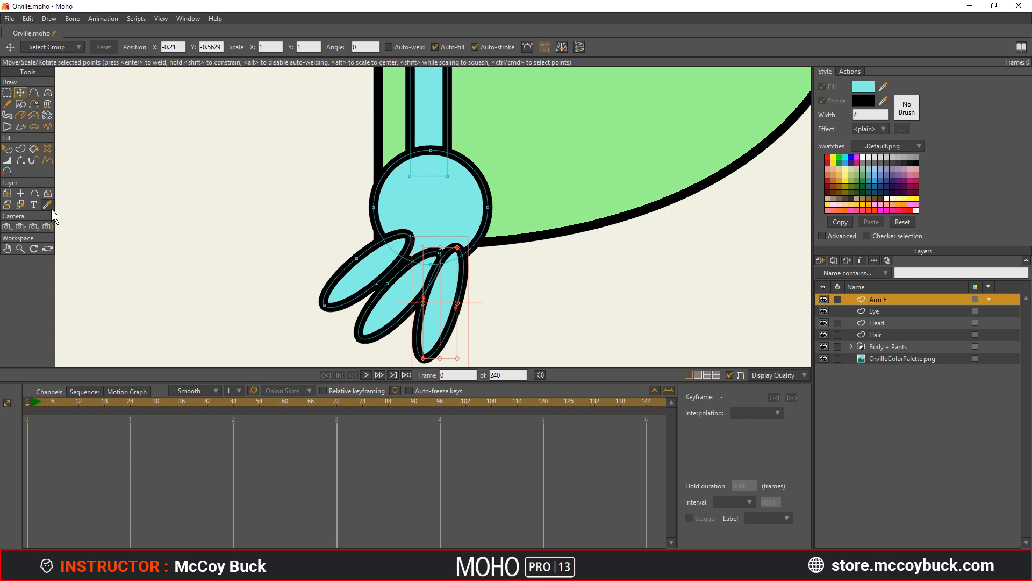
mouse_move(20, 162)
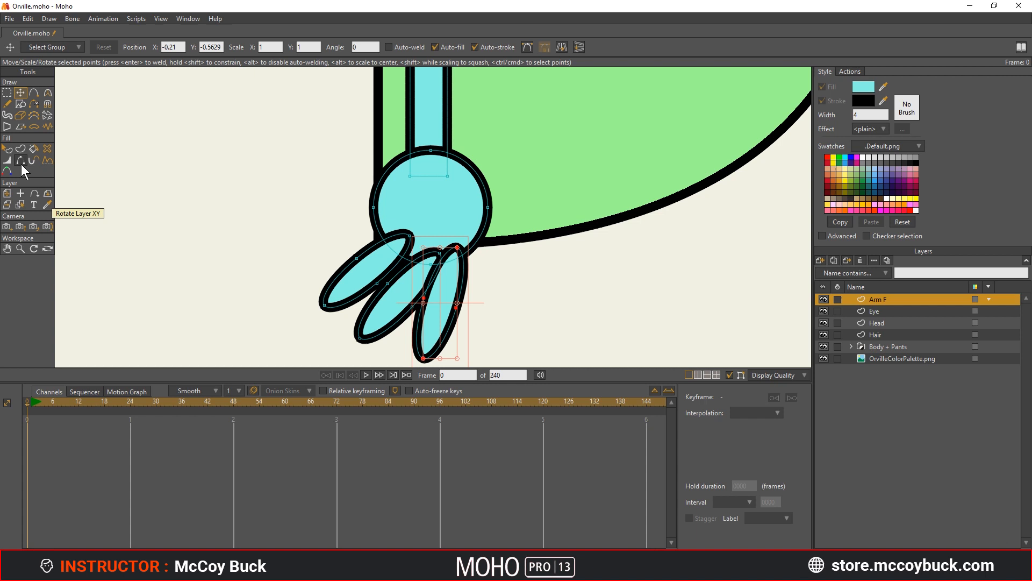
mouse_move(21, 162)
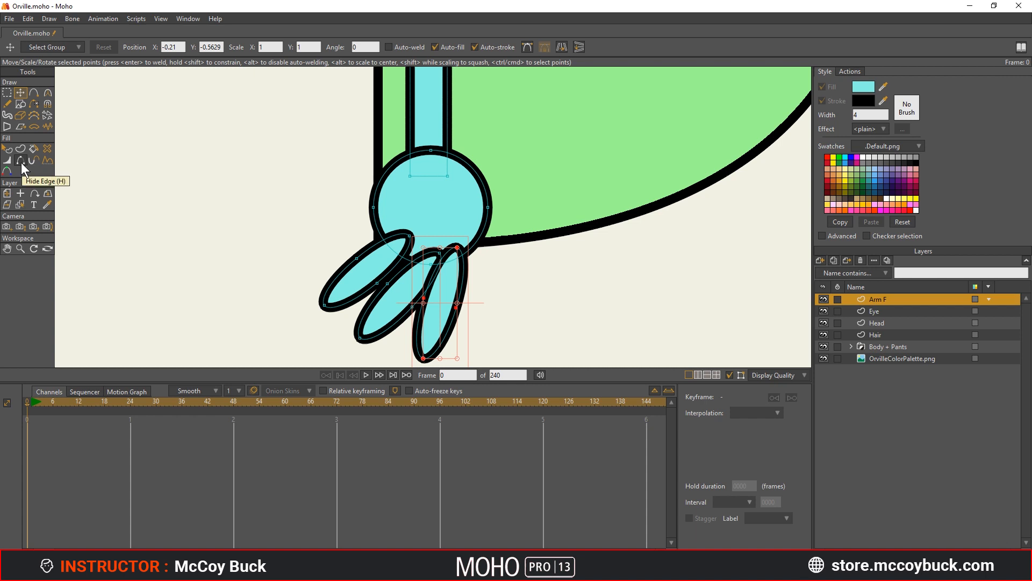
- Switch to the Hide Edge tool from the Fill tools
click(32, 160)
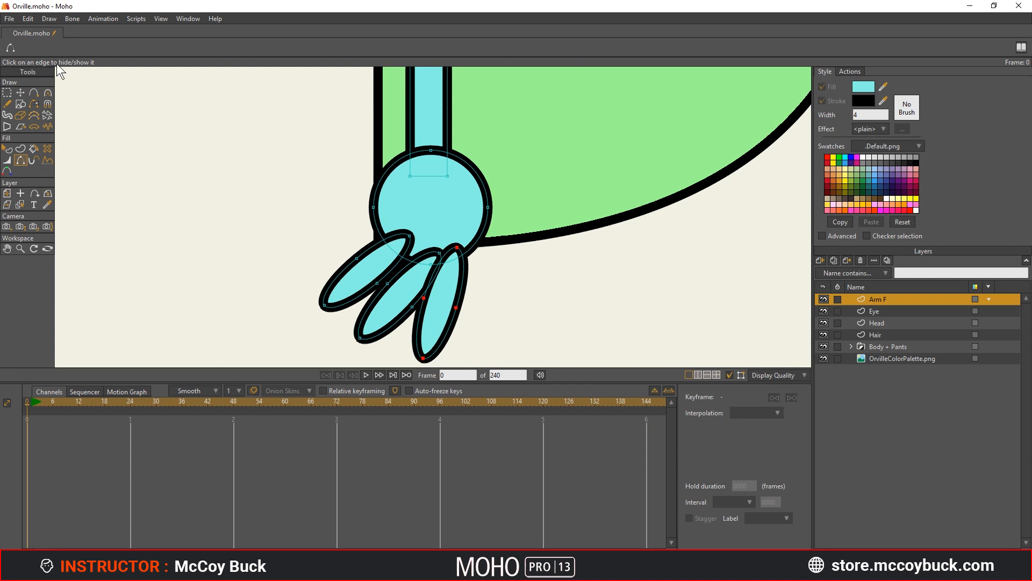
mouse_move(407, 270)
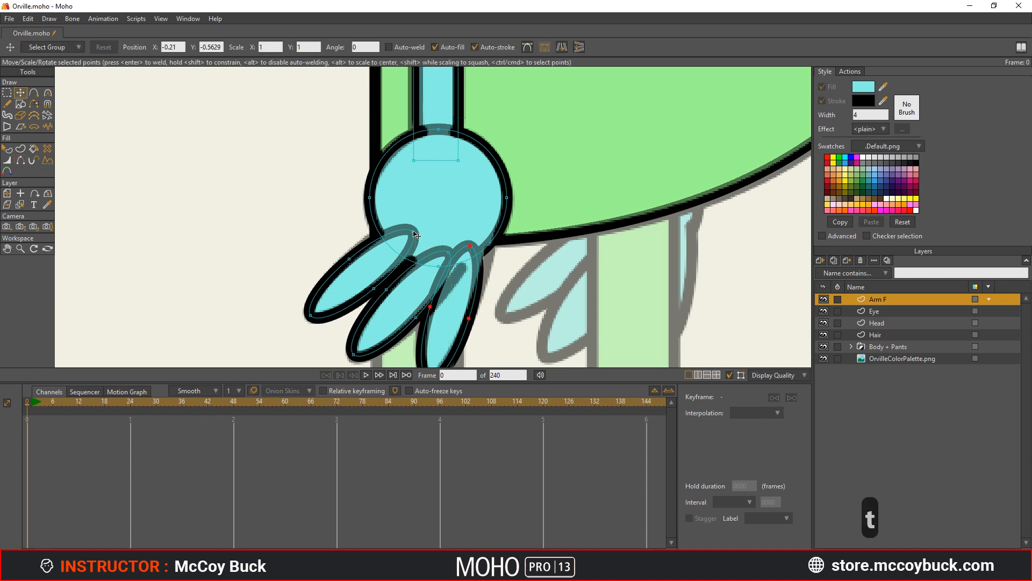
- Tuck the left finger's base into the palm and render a preview of Orville
drag(414, 235, 426, 209)
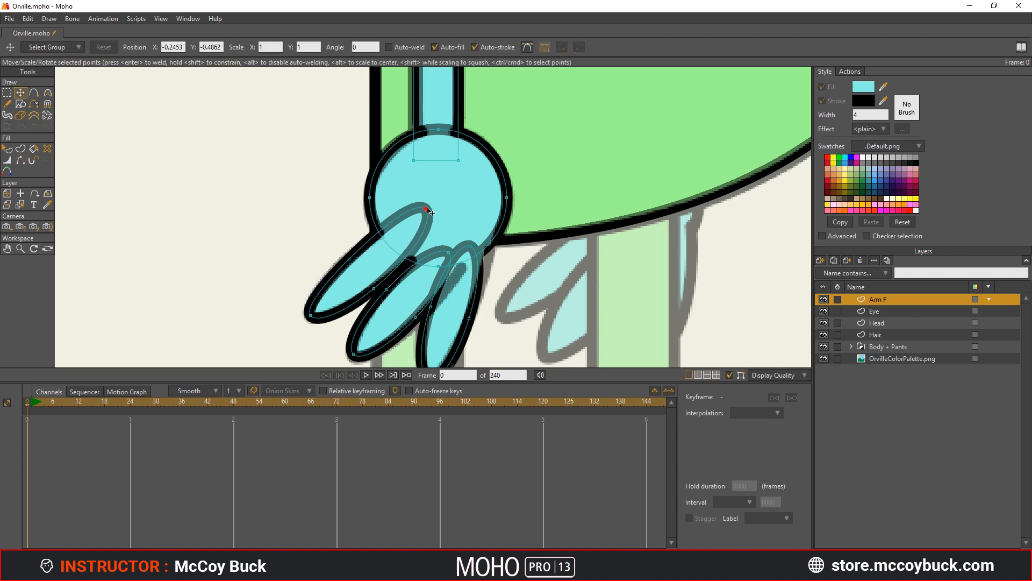
drag(426, 209, 404, 255)
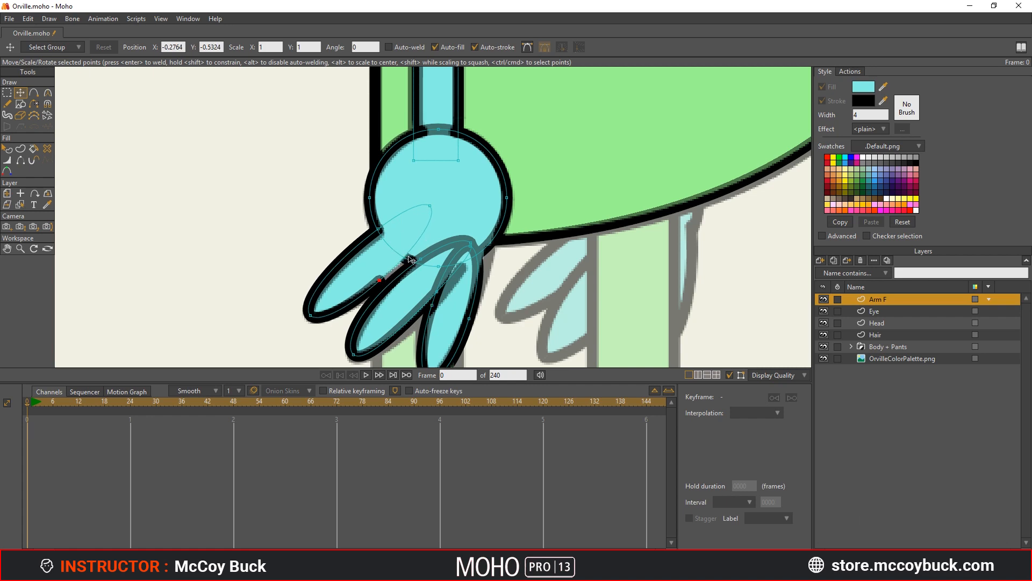
key(ctrl+u)
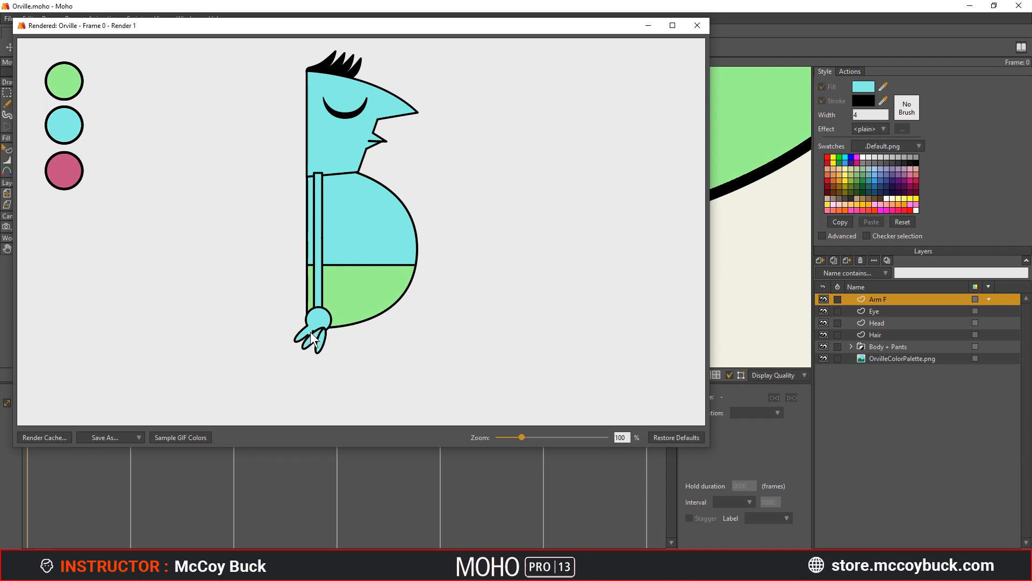
- Close the rendered preview window to return to the editor
click(697, 25)
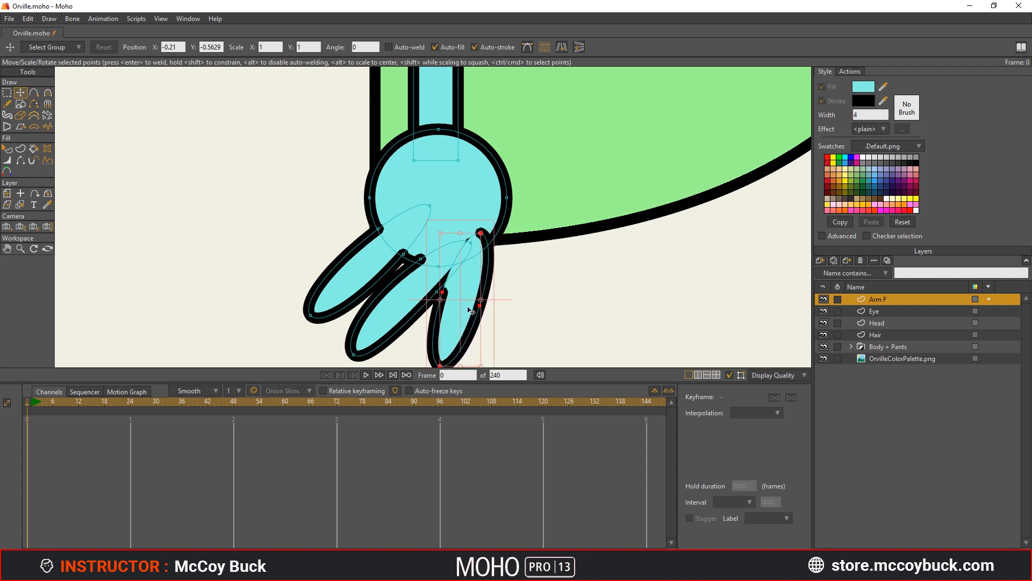
- Raise the right finger so its base sits inside the palm
drag(467, 302, 464, 273)
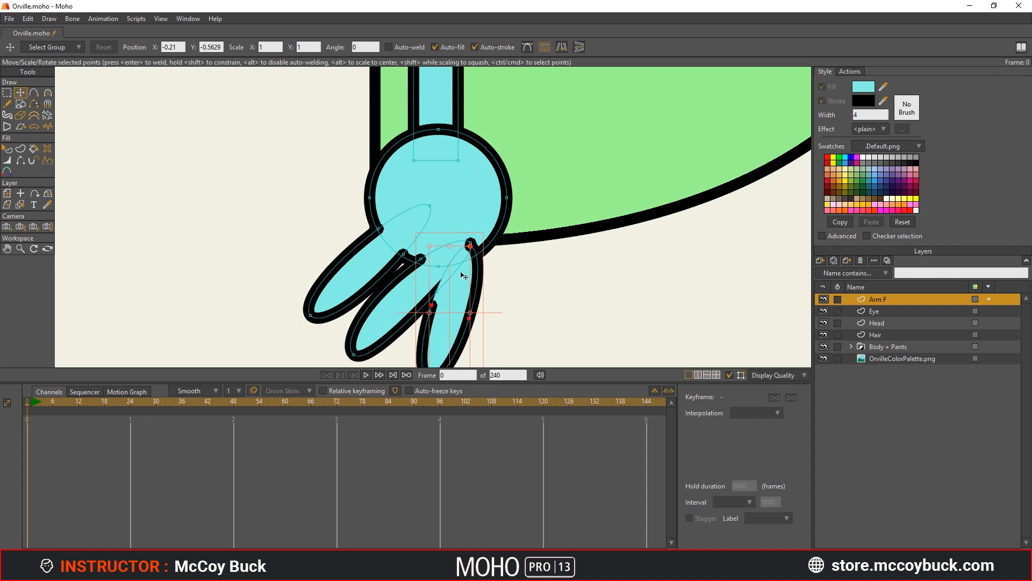
mouse_move(422, 286)
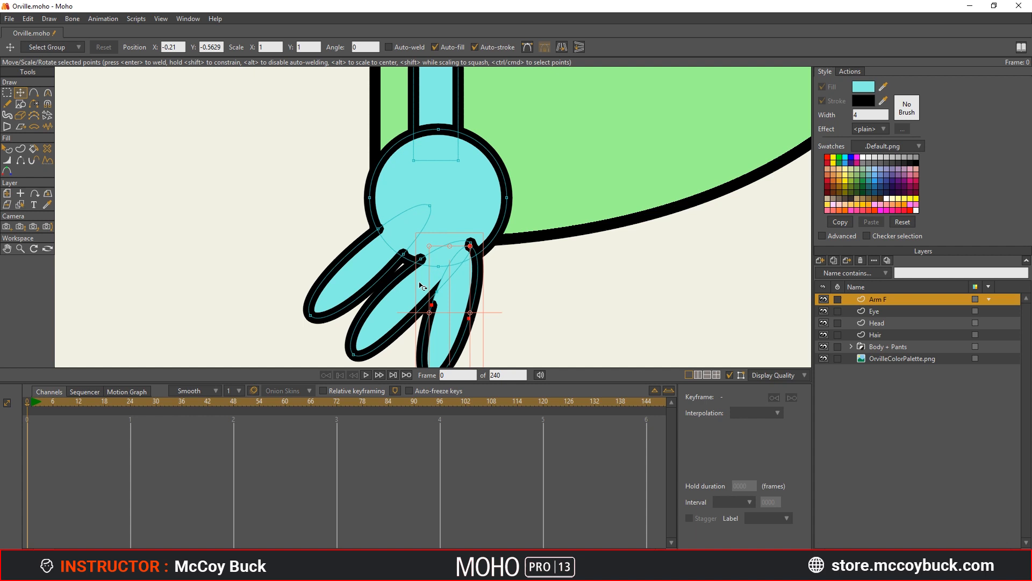
mouse_move(338, 270)
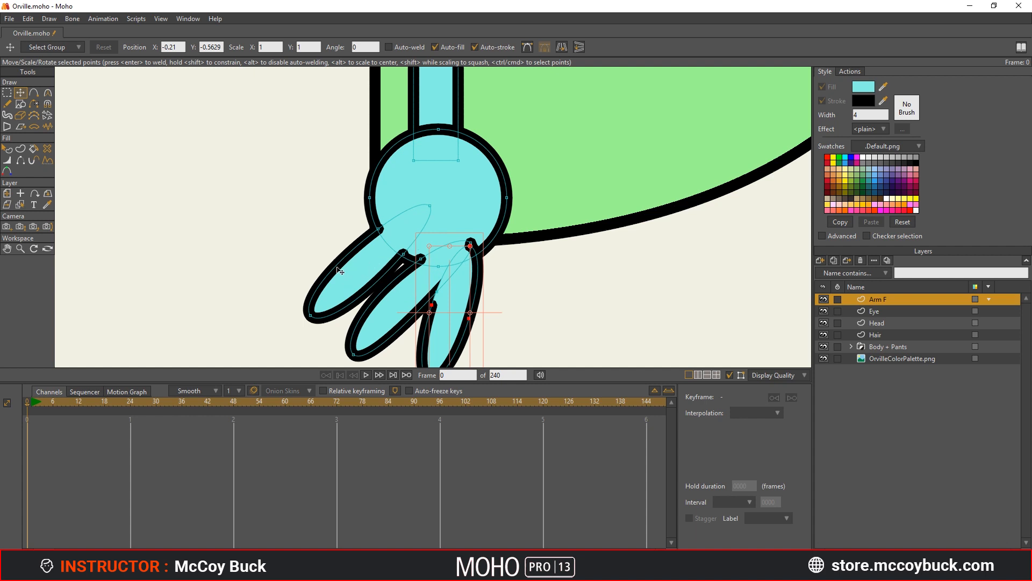
mouse_move(131, 195)
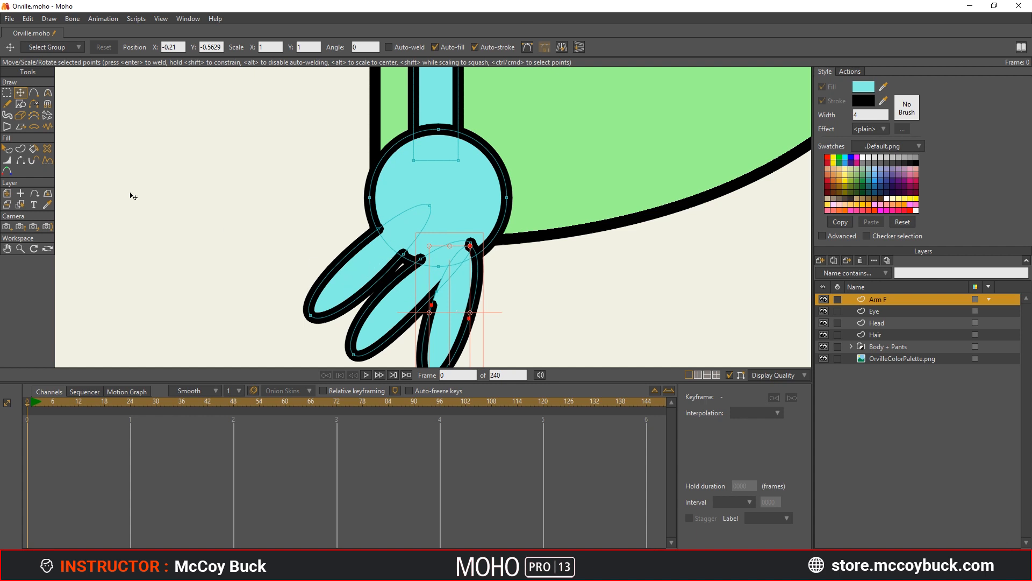
click(7, 148)
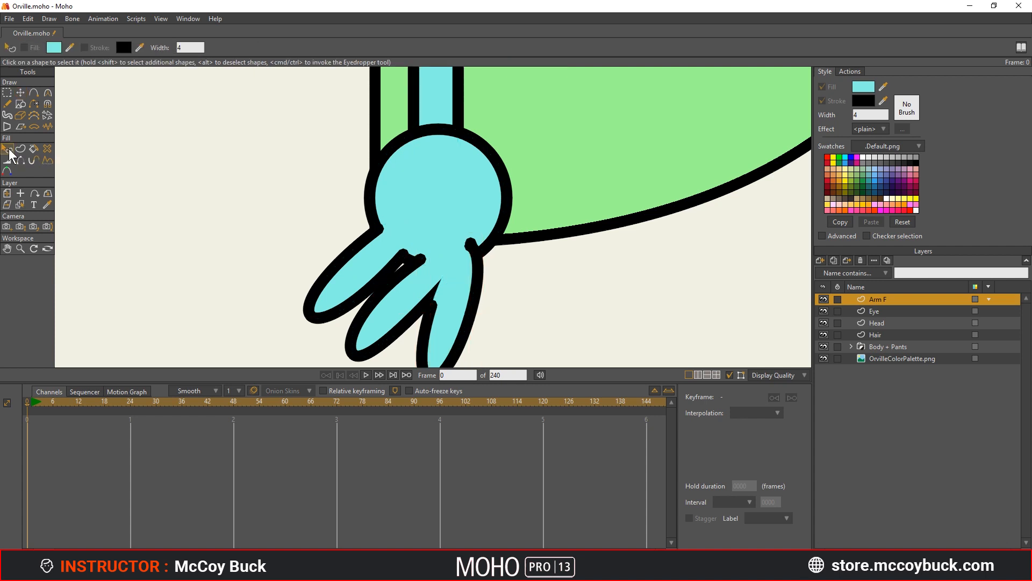
- Lower the right finger behind the palm, then nudge the left finger's points against the palm
click(451, 296)
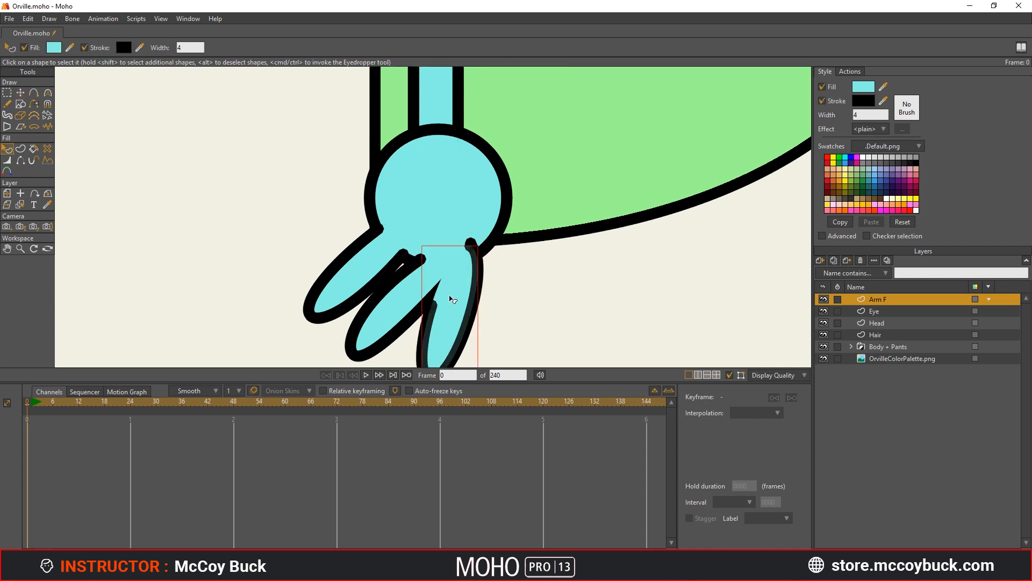
mouse_move(534, 316)
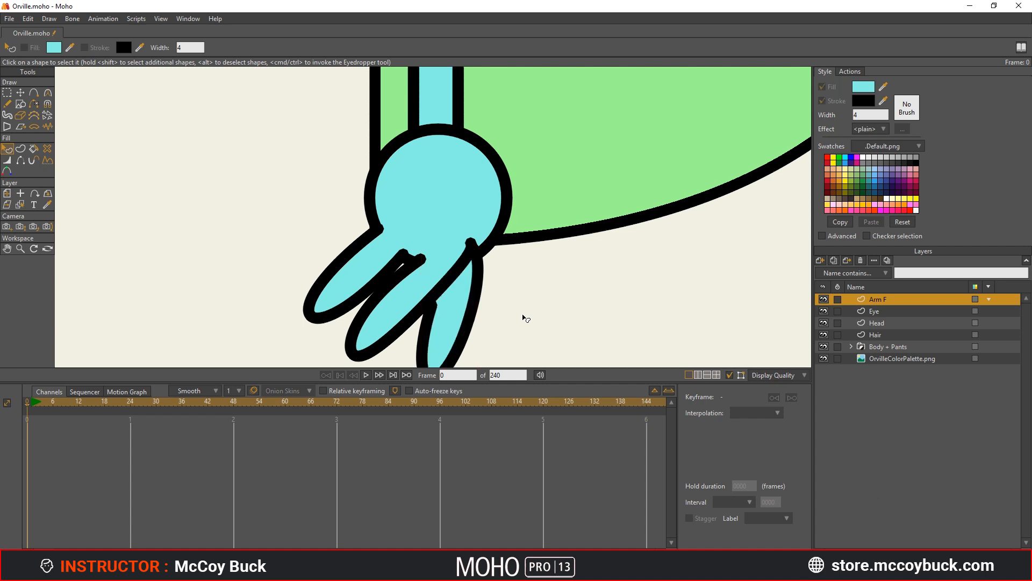
mouse_move(441, 295)
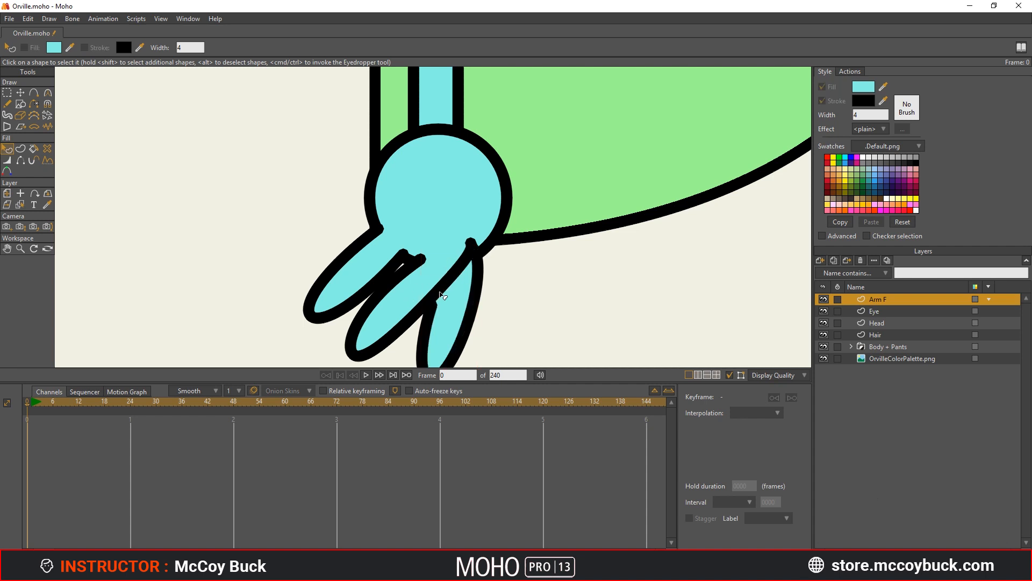
click(408, 296)
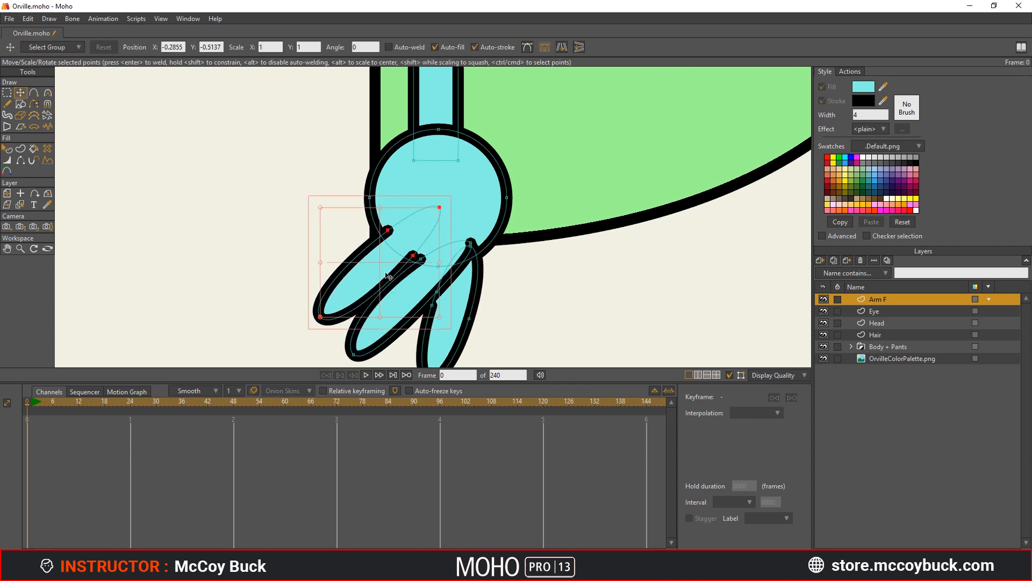
drag(408, 260, 372, 290)
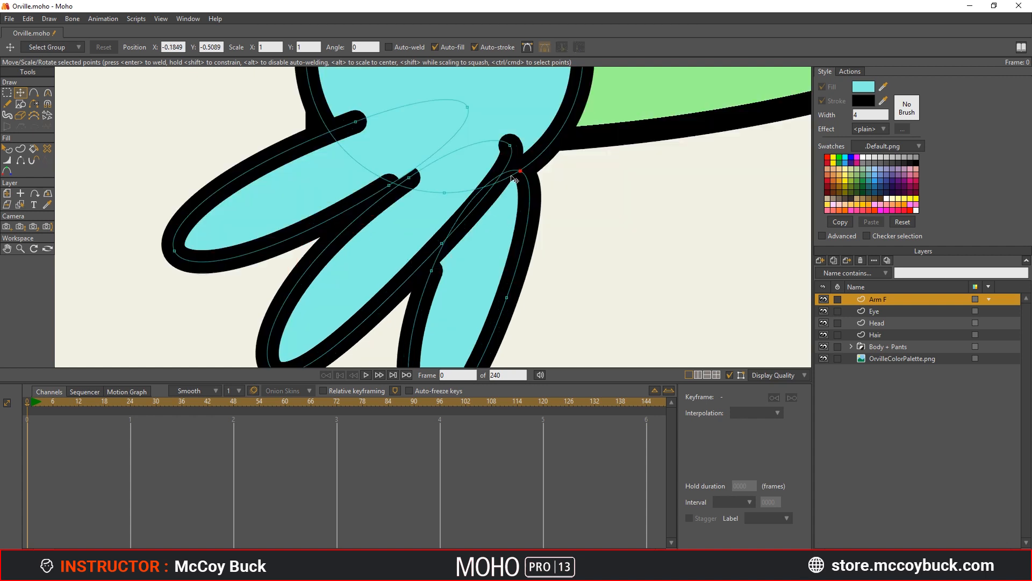
- Reshape the point where the right finger meets the palm for a clean join
drag(517, 179, 505, 171)
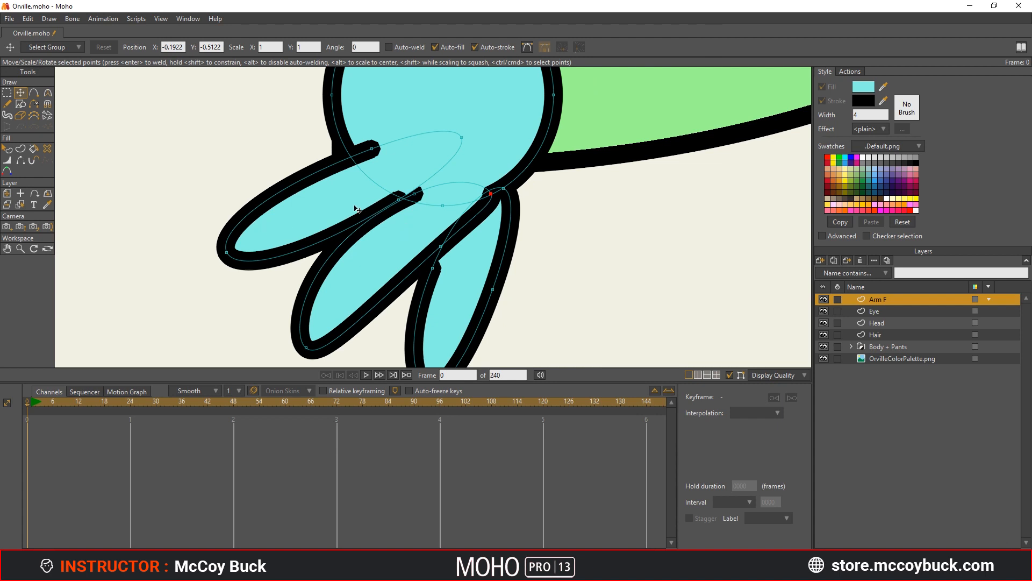
mouse_move(315, 220)
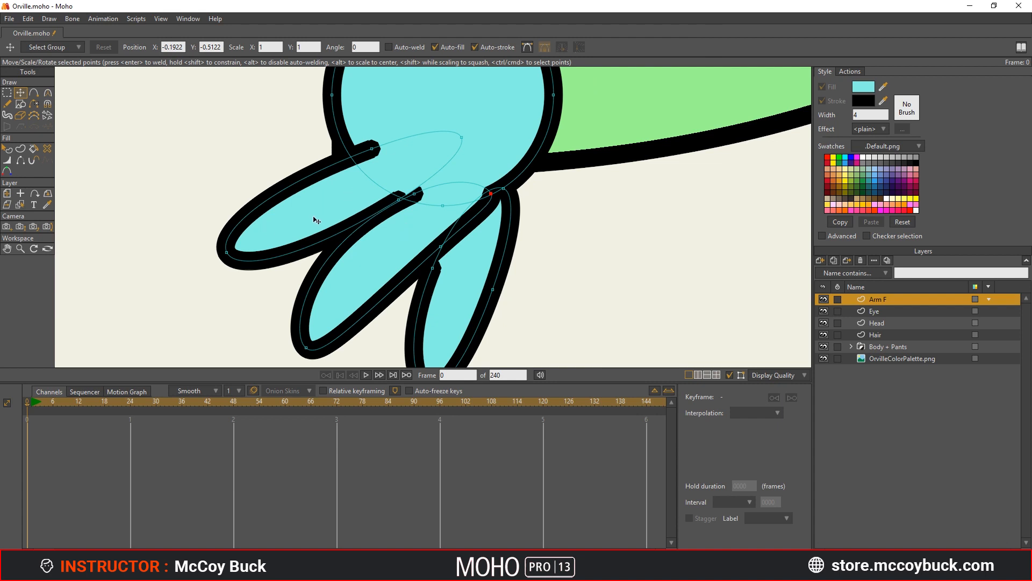
mouse_move(452, 239)
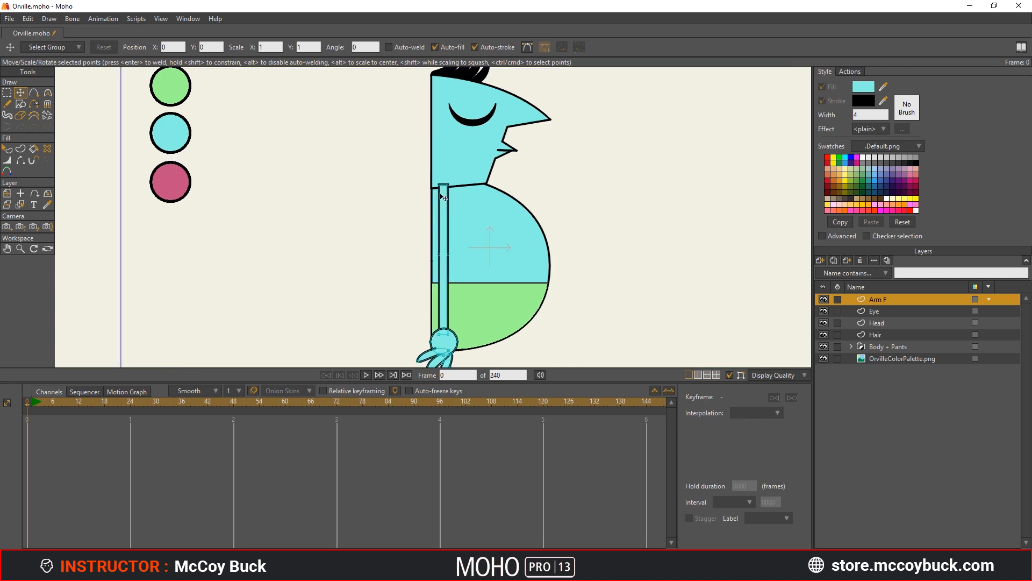
mouse_move(454, 208)
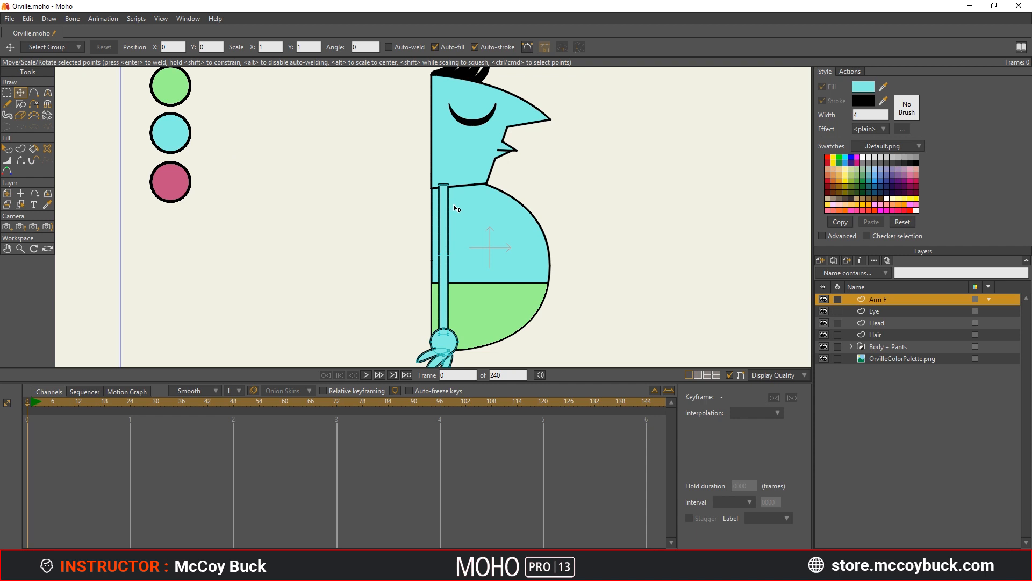